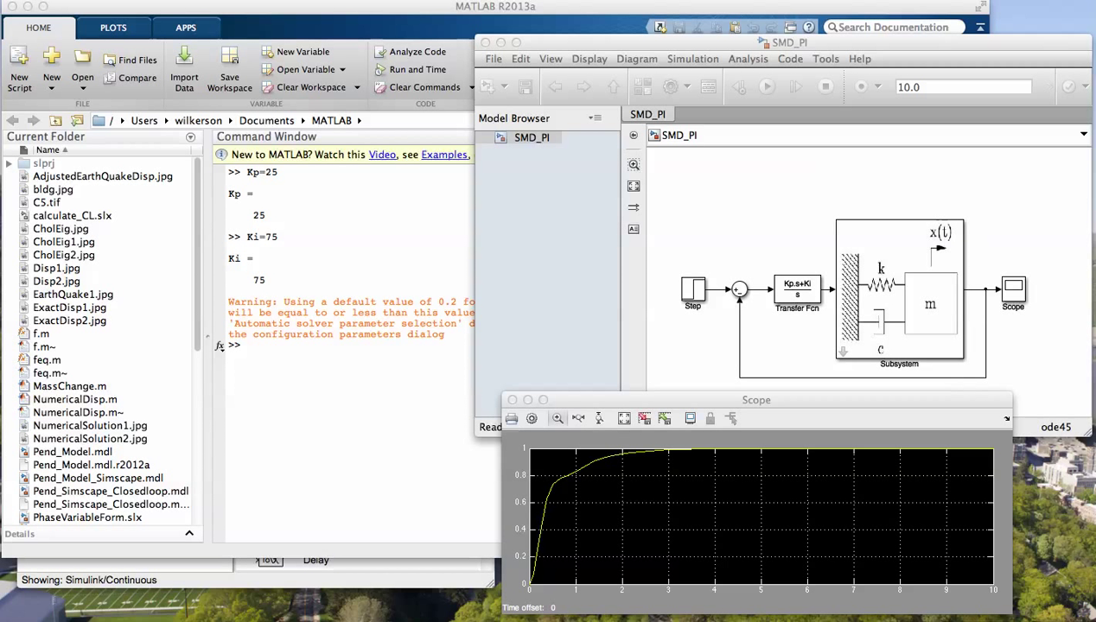
# - Move the scope plot window lower, out of the way of the model
pyautogui.moveTo(756, 399); pyautogui.dragTo(796, 401)
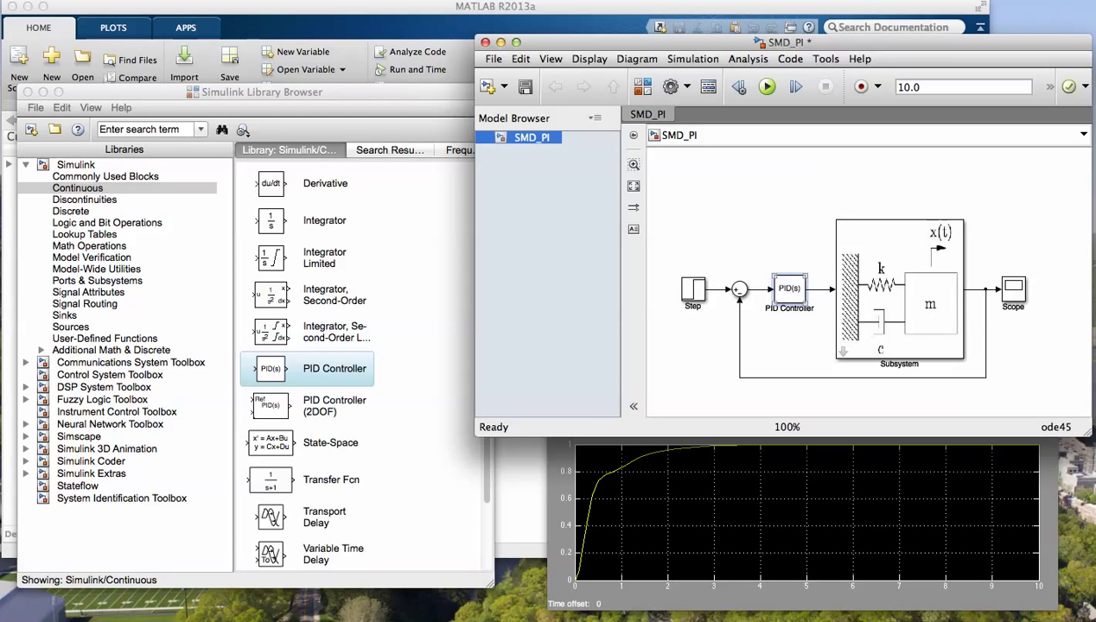
# - In the PID Controller parameters, set proportional gain 75 and derivative gain 5
pyautogui.doubleClick(789, 288)
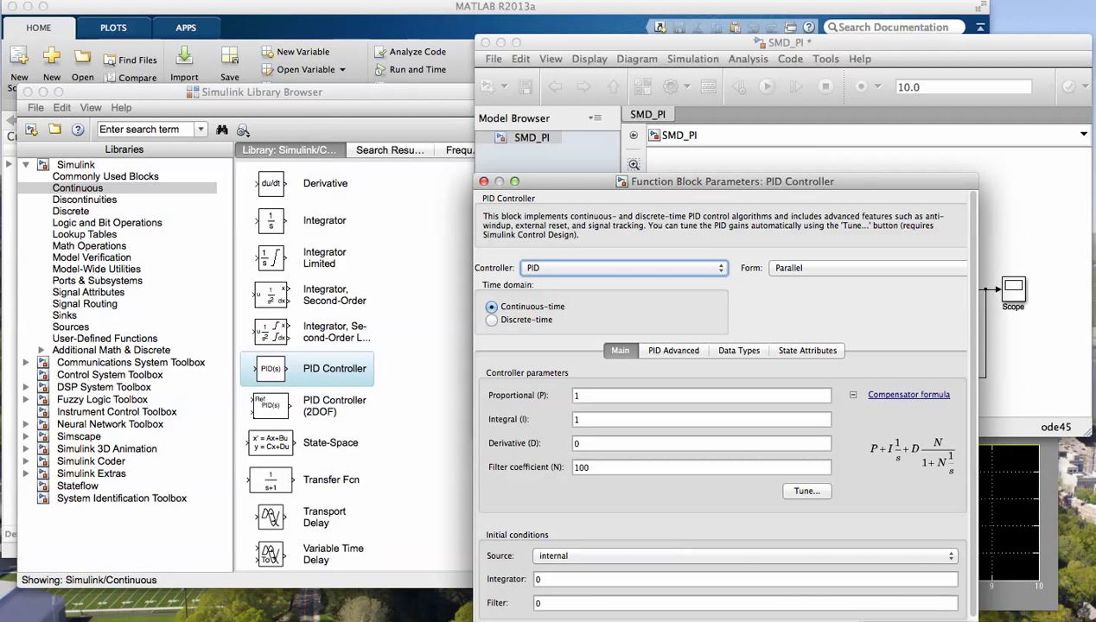
pyautogui.click(700, 395)
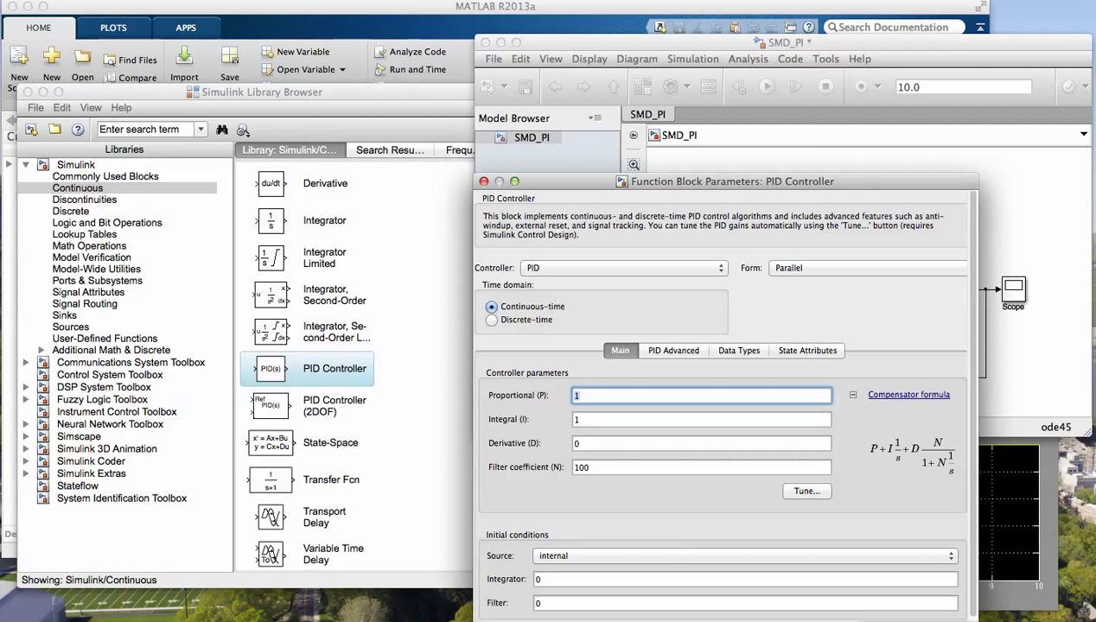
pyautogui.write('75')
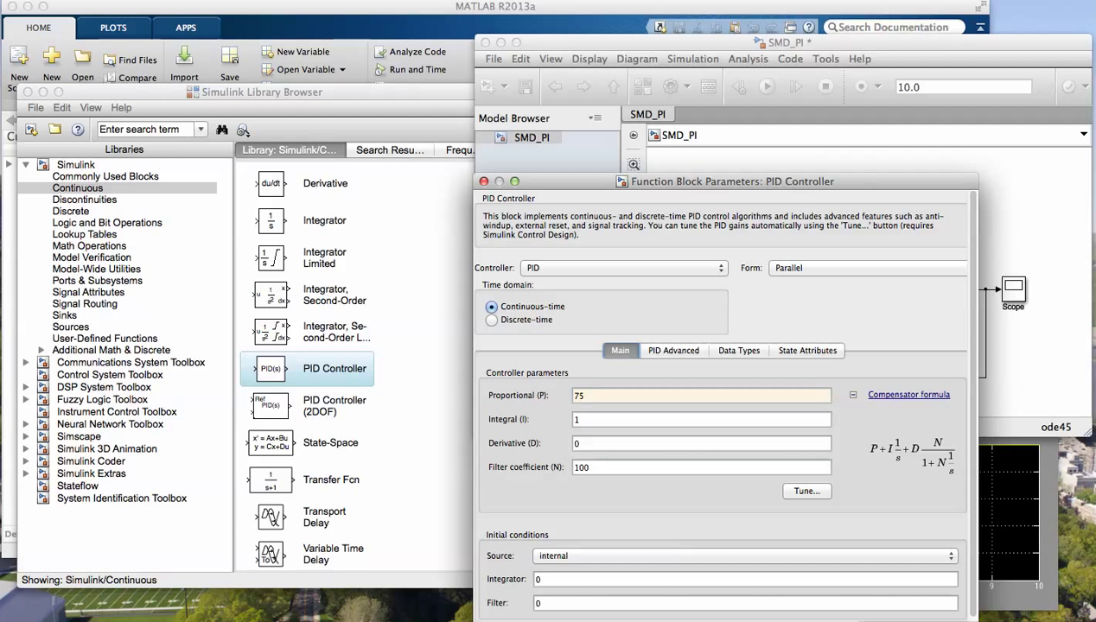
pyautogui.click(700, 443)
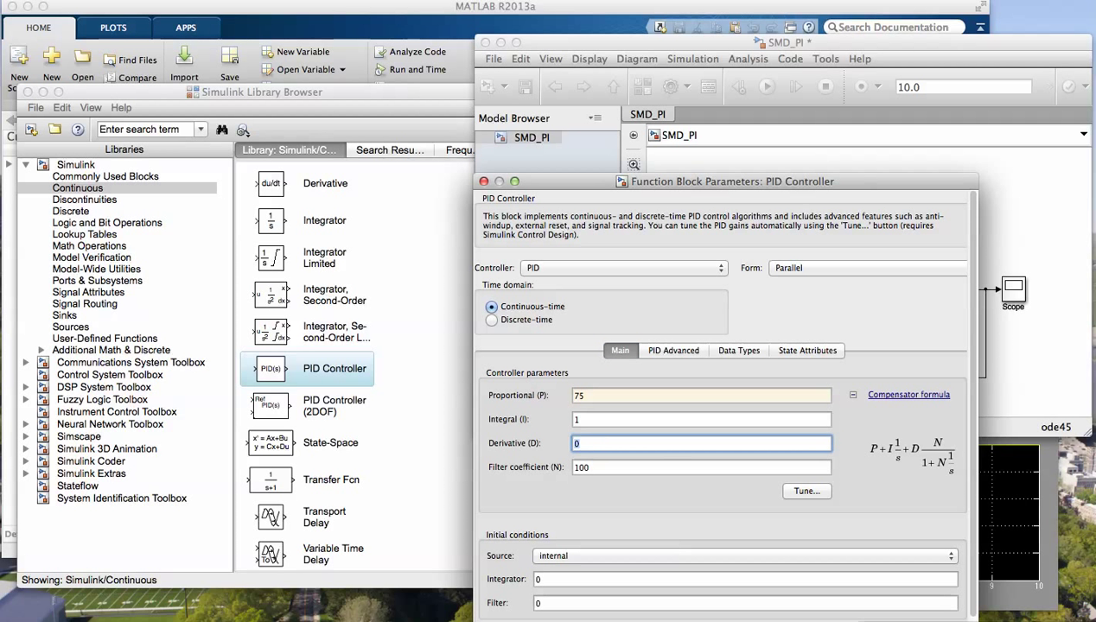
pyautogui.write('5')
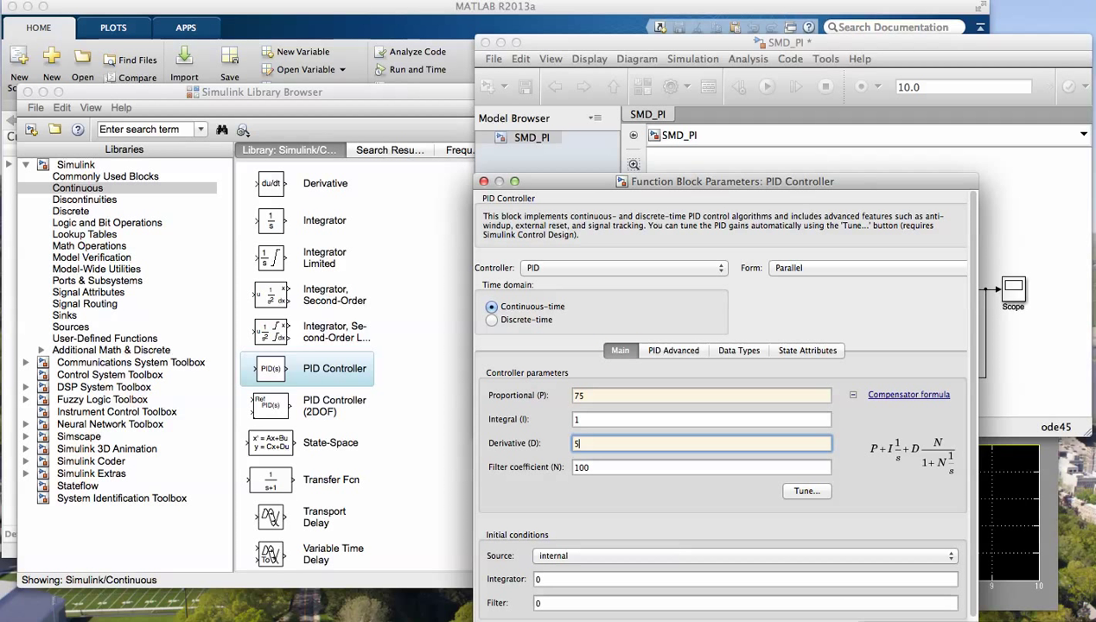
# - Set the PID Controller's integral gain, entering 2 then 50
pyautogui.click(699, 419)
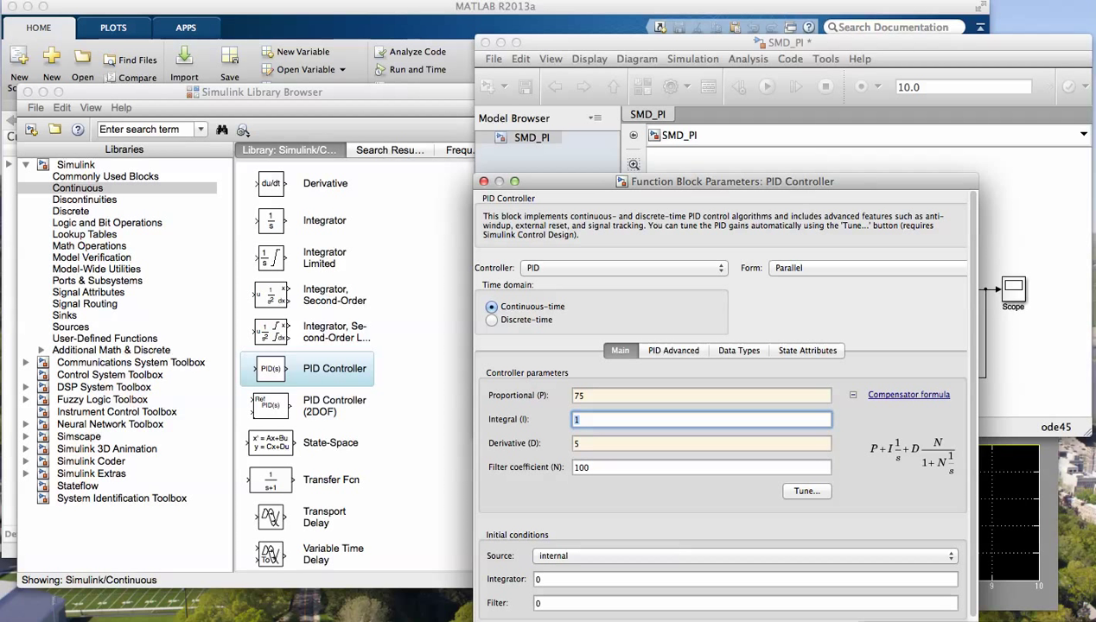
pyautogui.write('2')
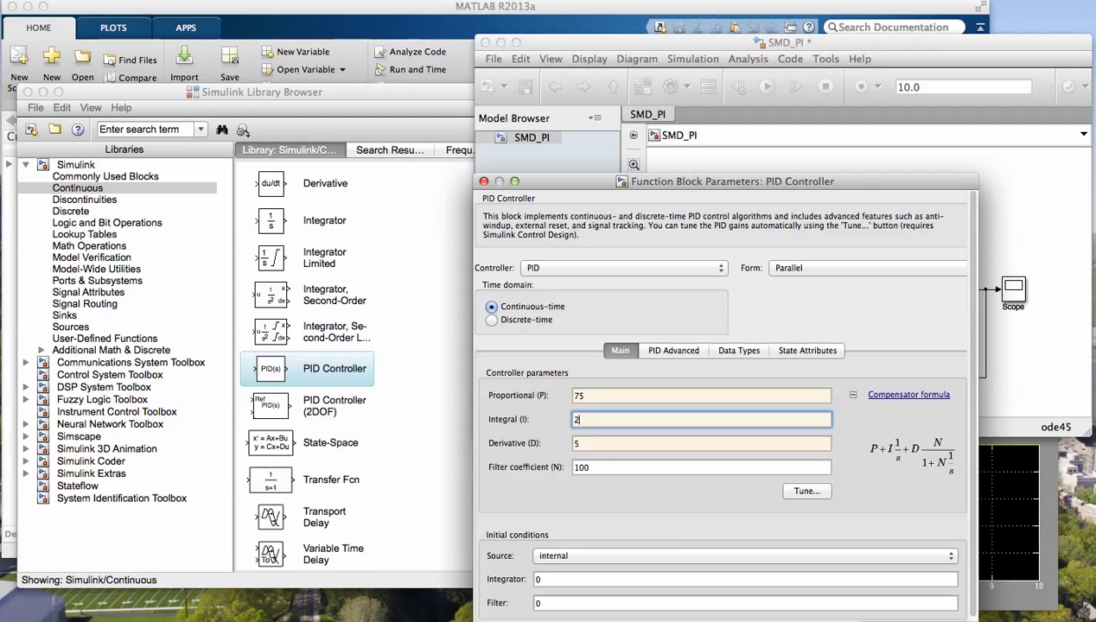
pyautogui.write('50')
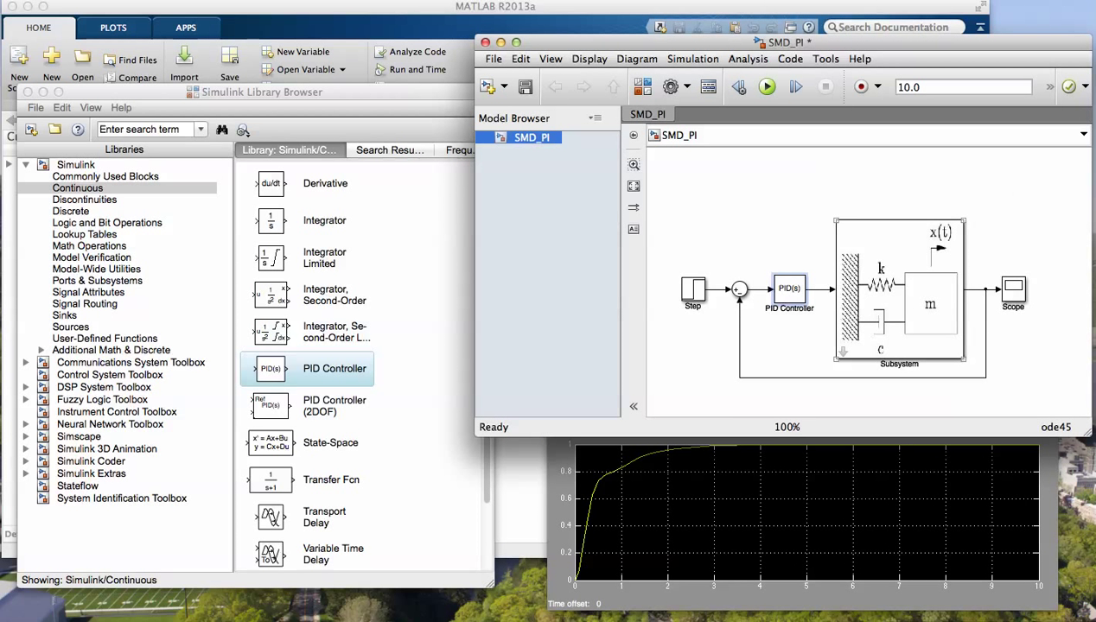
# - Simulate the PID-controlled model for its step response and set stop time to 2
pyautogui.click(767, 87)
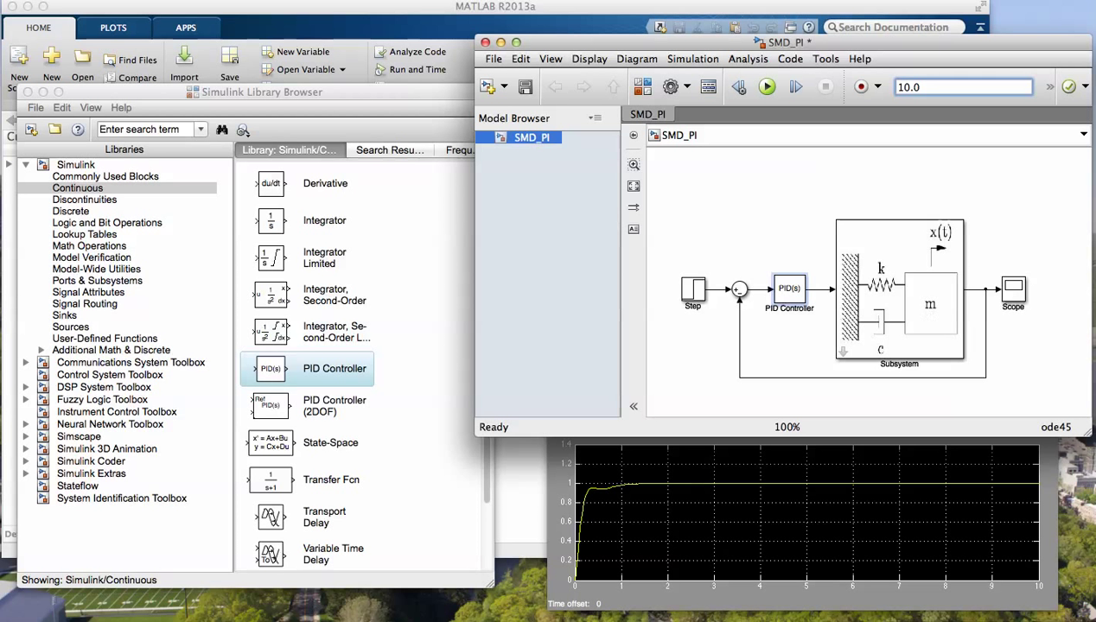
pyautogui.write('2')
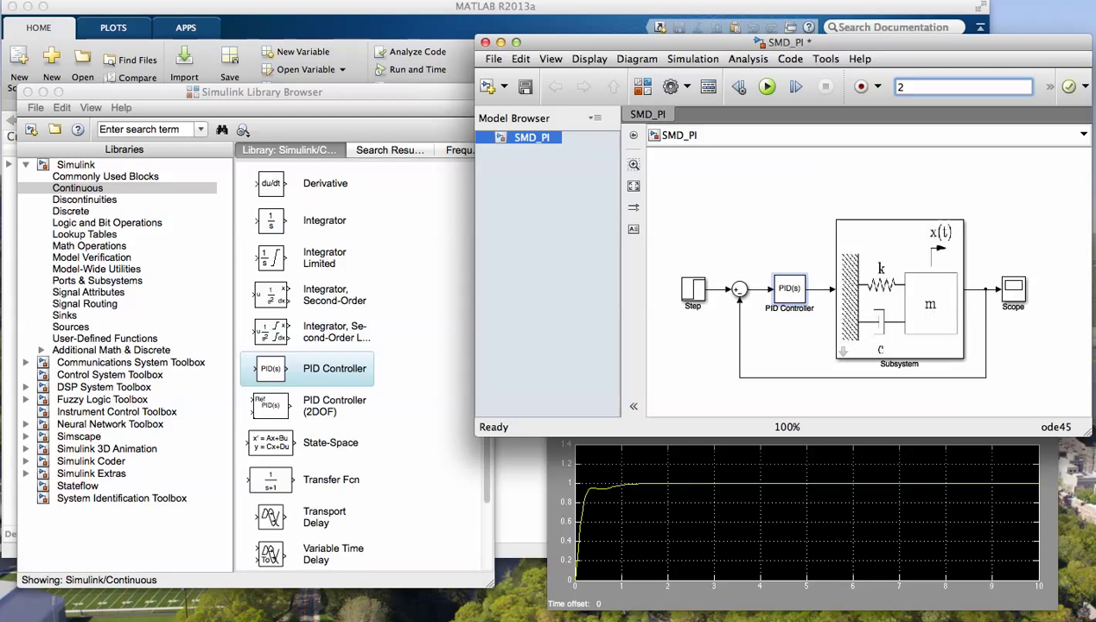